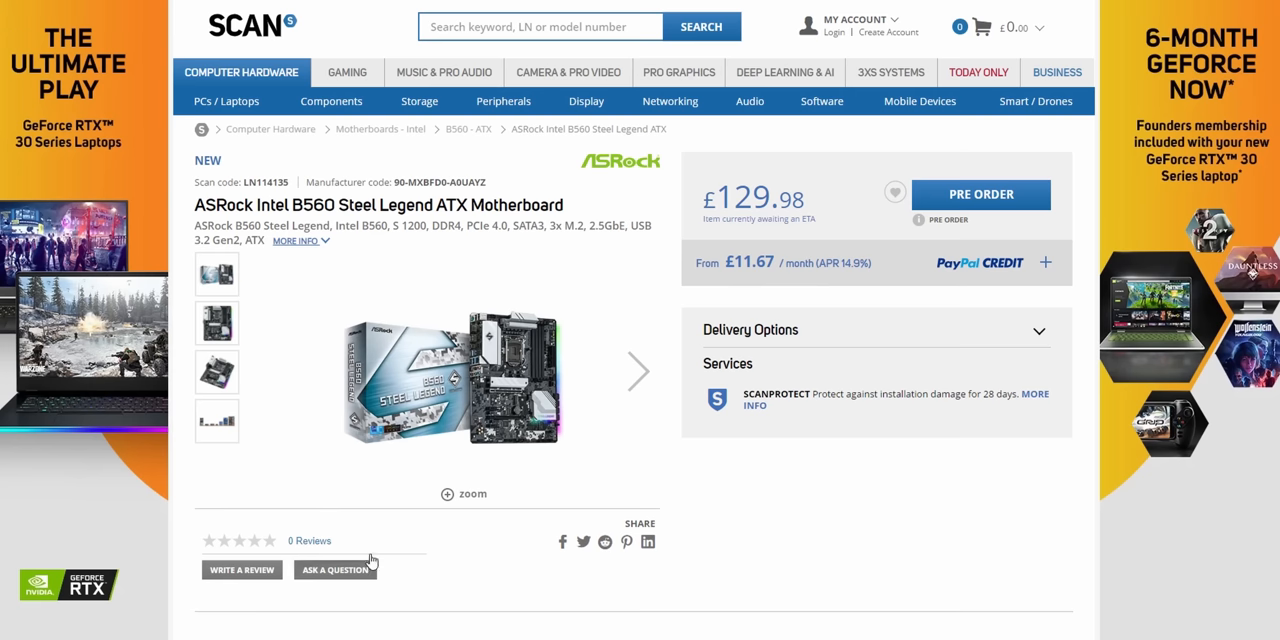
- Pre-order one ASRock Intel B560 Steel Legend ATX motherboard (£129.98) into the basket
{"action": "left_click", "coordinate": [980, 194]}
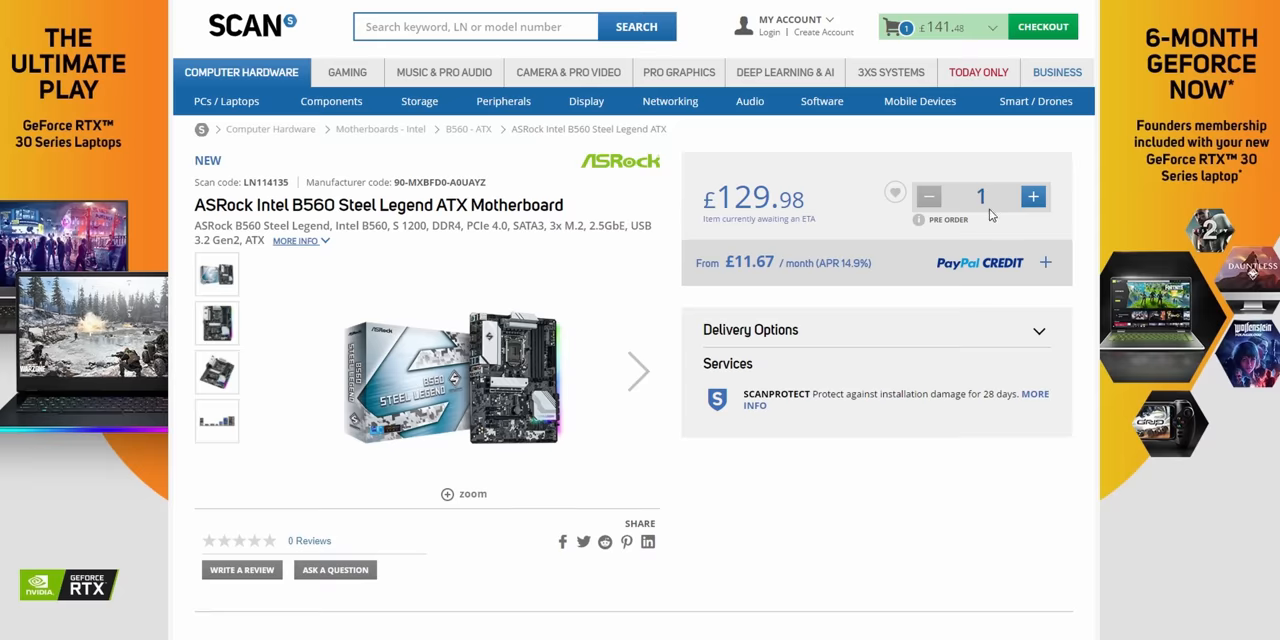